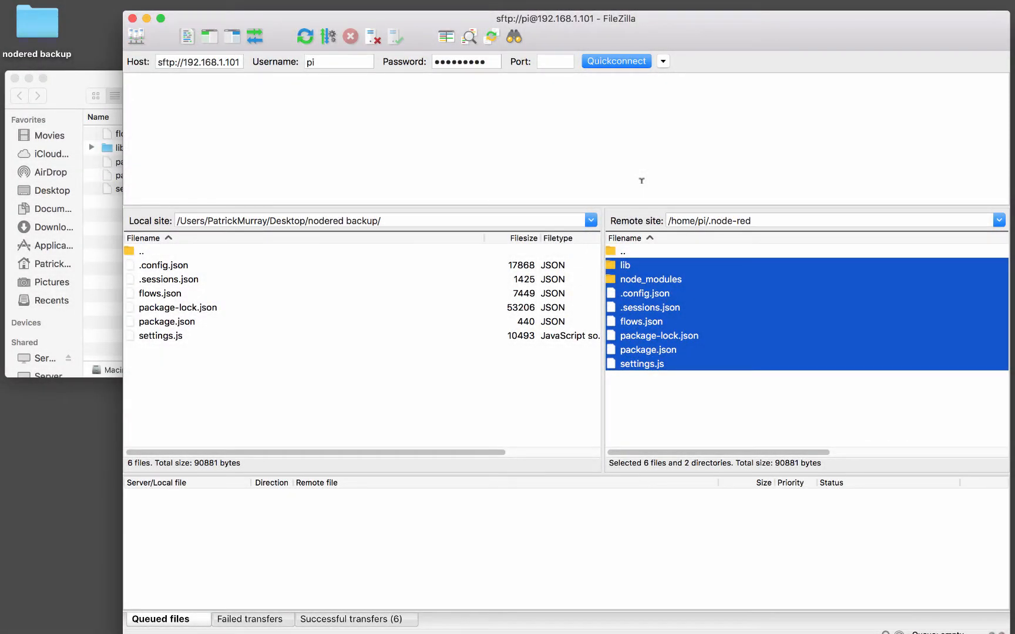
mouse_move(654, 281)
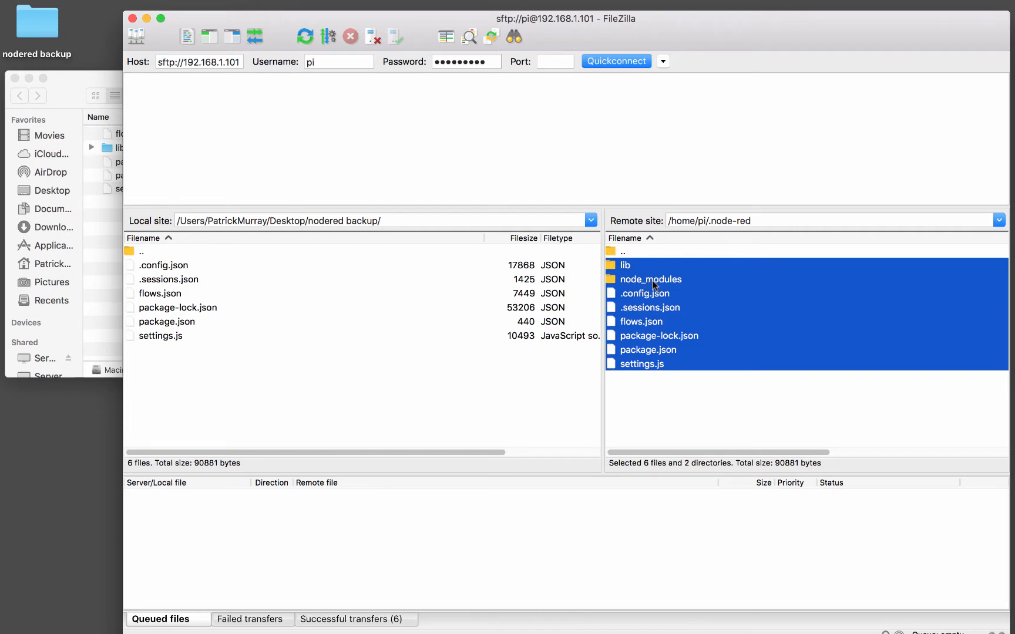
mouse_move(691, 348)
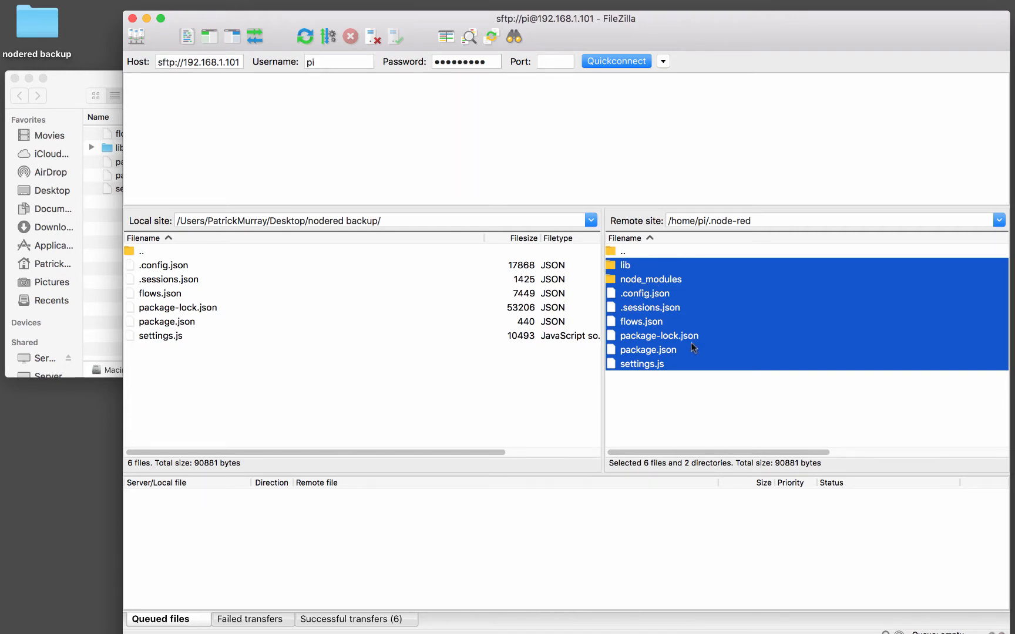
mouse_move(658, 308)
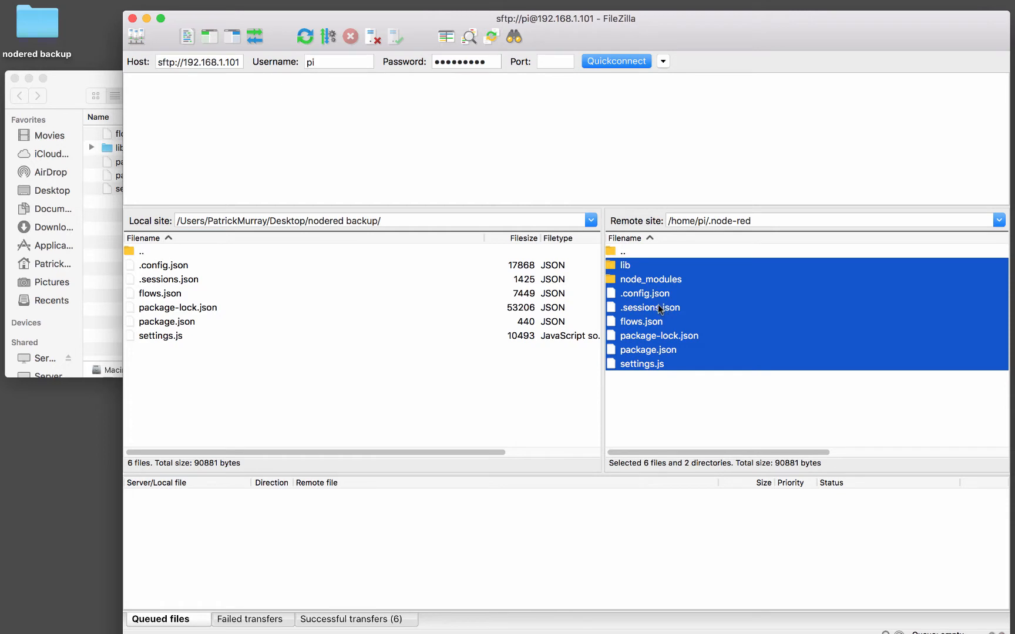
mouse_move(167, 304)
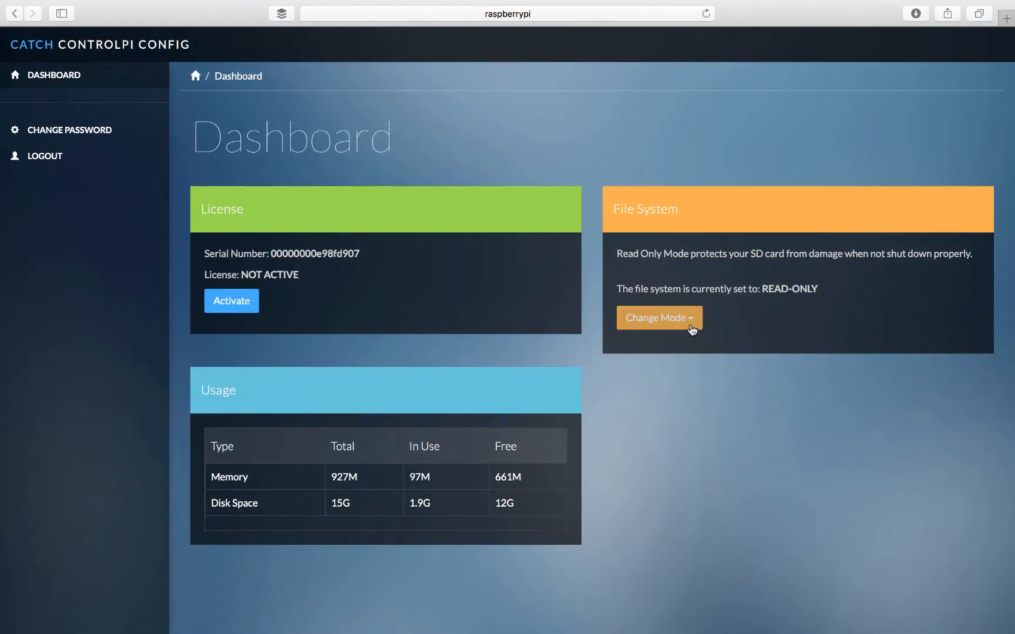
mouse_move(625, 127)
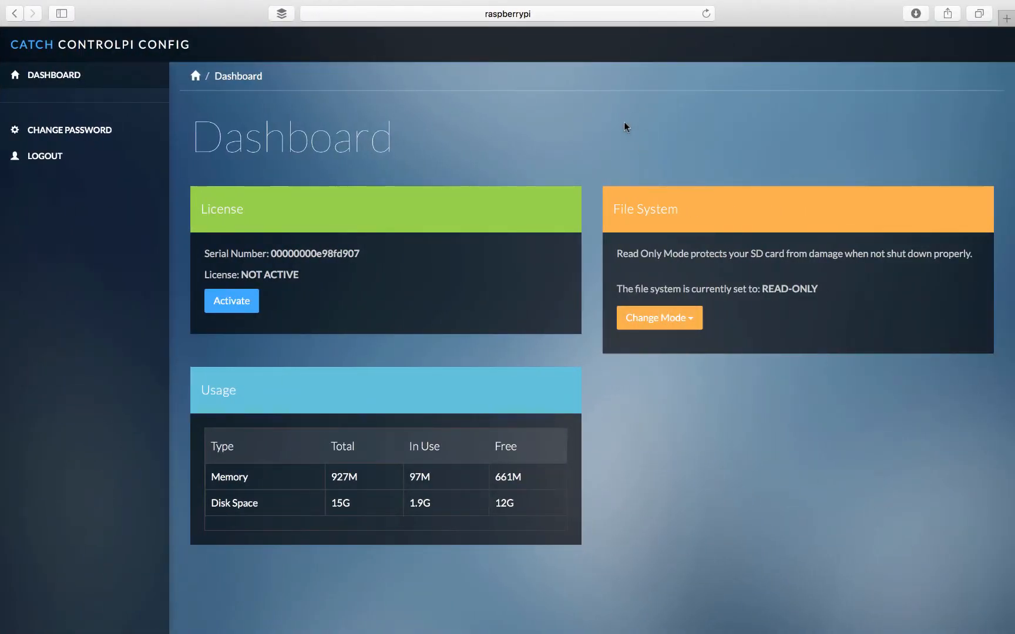
Change the Pi's file system mode from read-only to Read-Write.
click(658, 318)
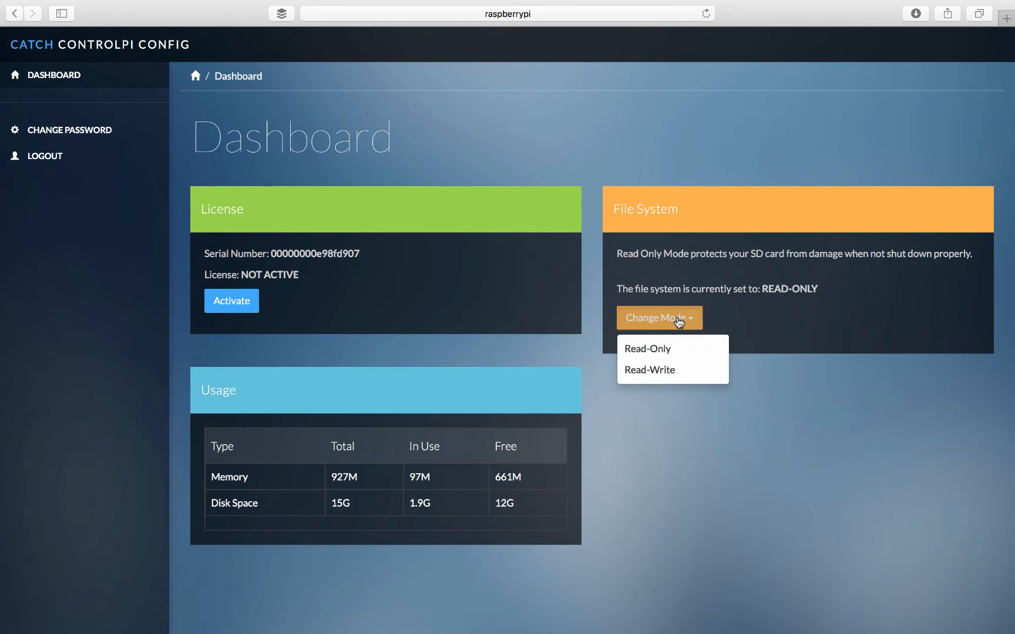
mouse_move(649, 370)
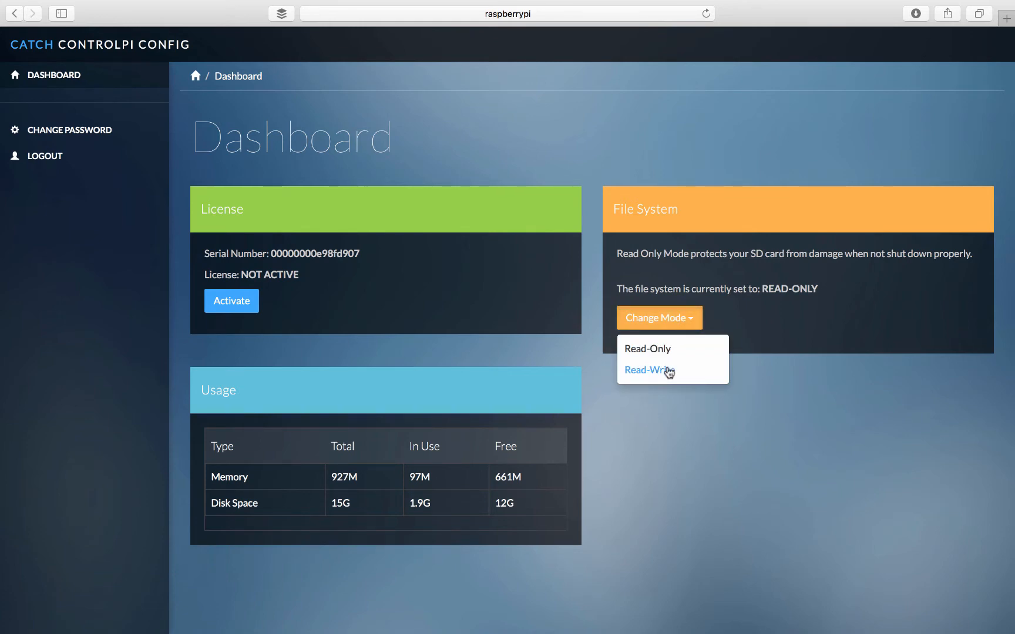
click(642, 370)
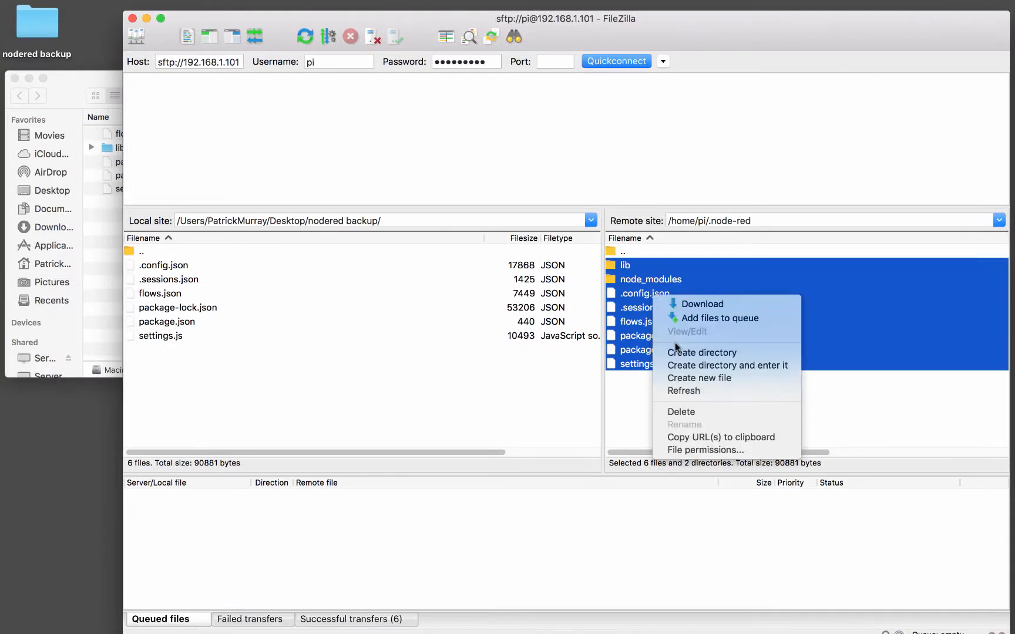
Delete the remote .node-red contents, confirming Yes, and select the local backup files for upload.
click(681, 411)
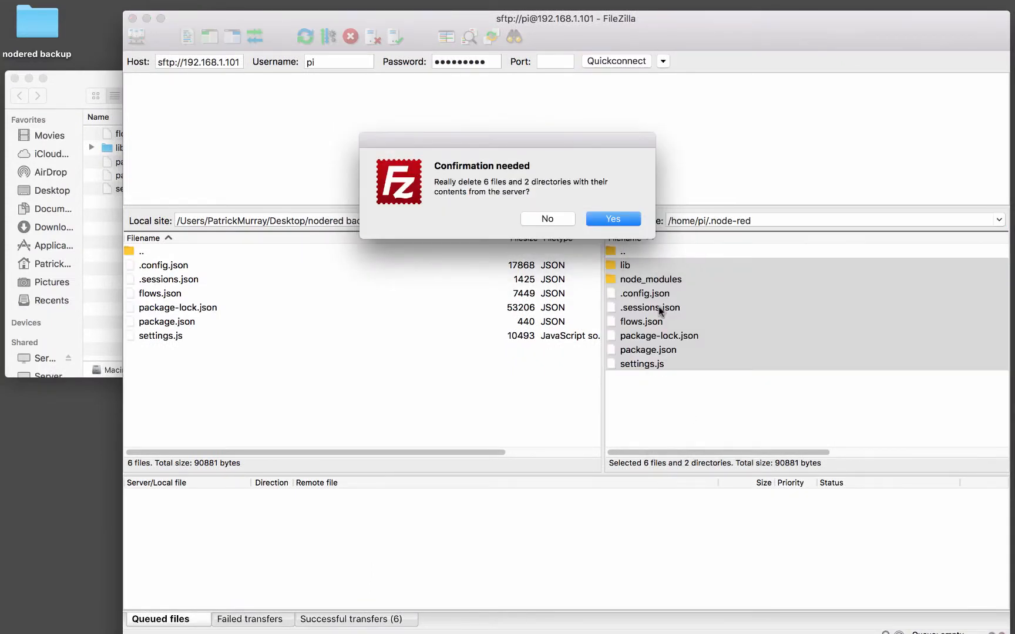
click(612, 219)
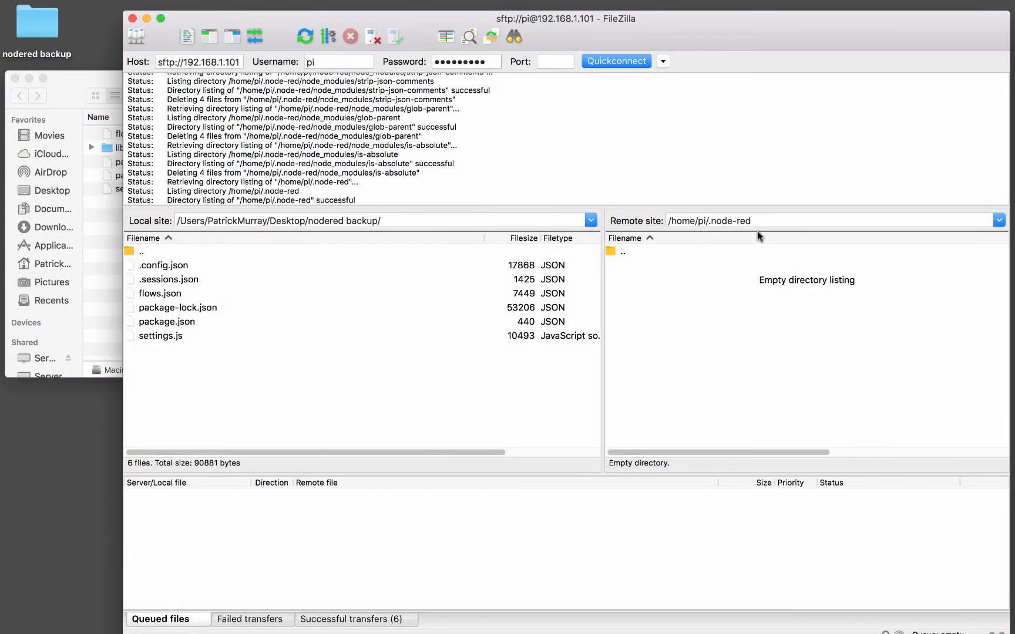
click(160, 335)
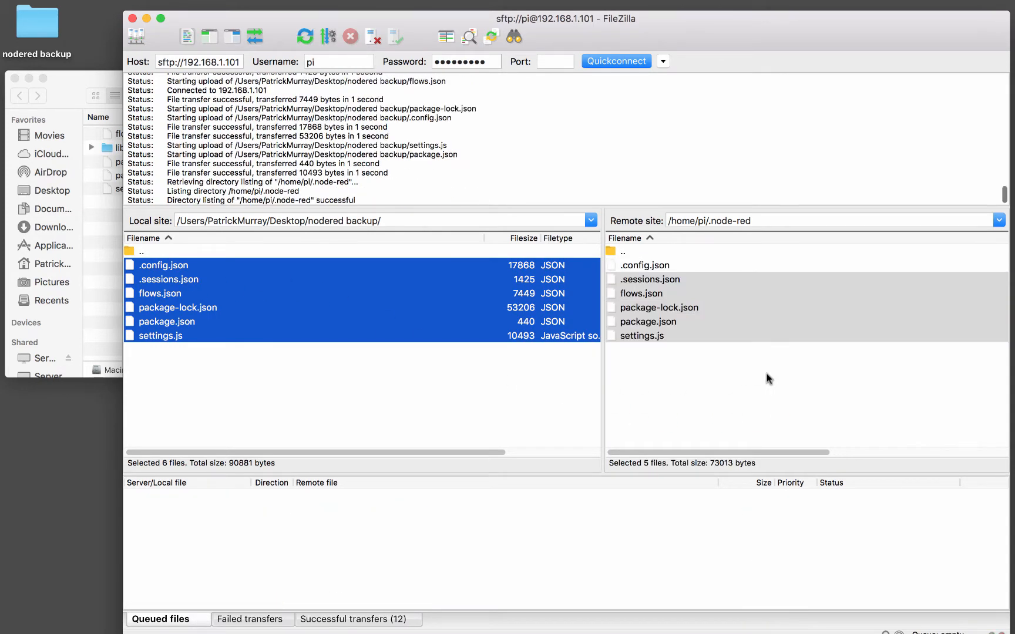
mouse_move(648, 304)
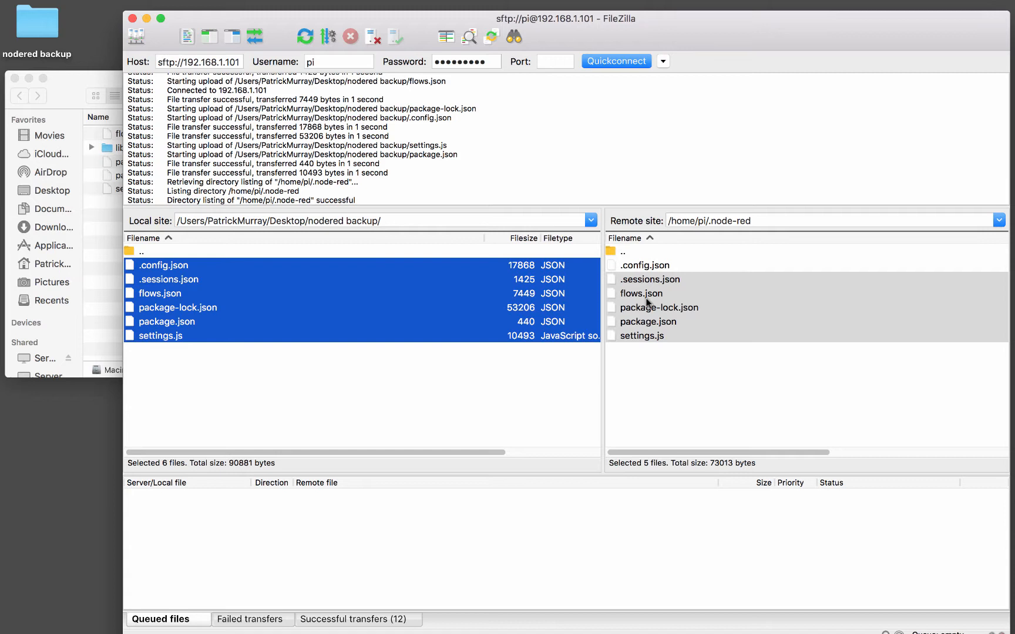
mouse_move(587, 343)
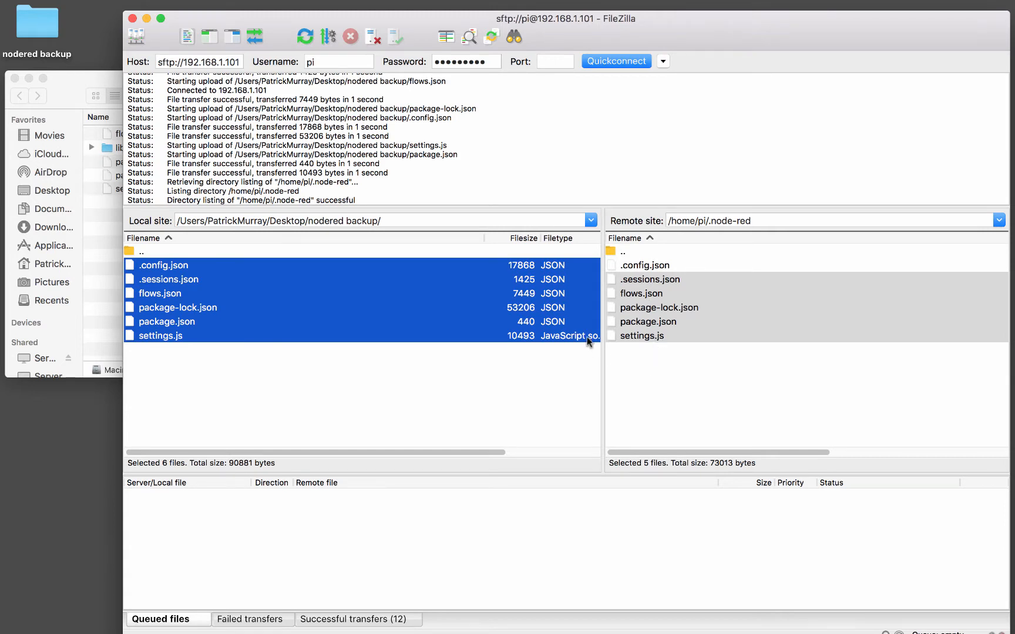
mouse_move(493, 411)
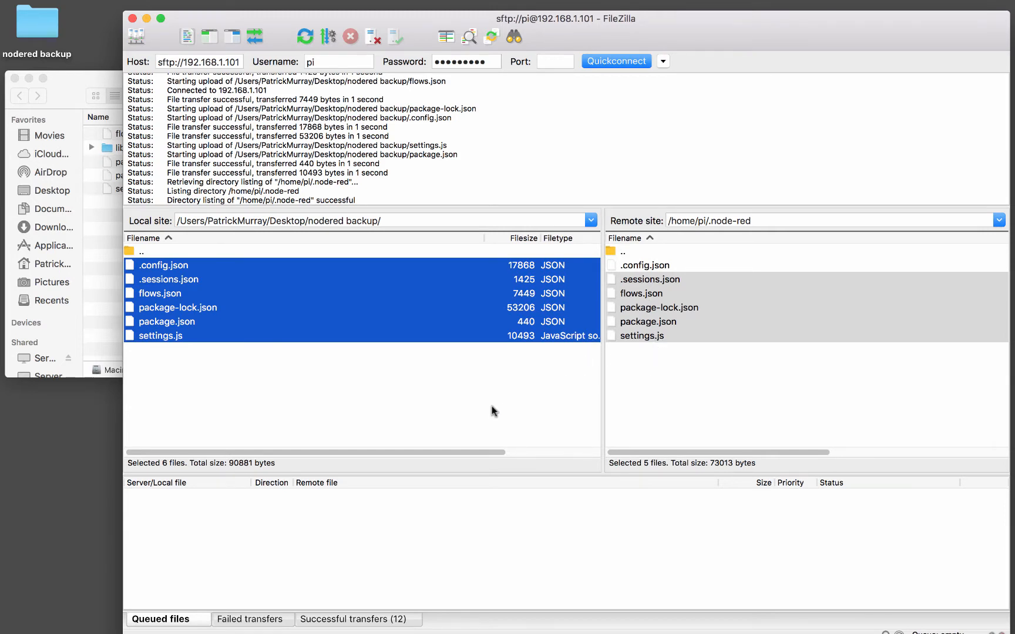
mouse_move(493, 389)
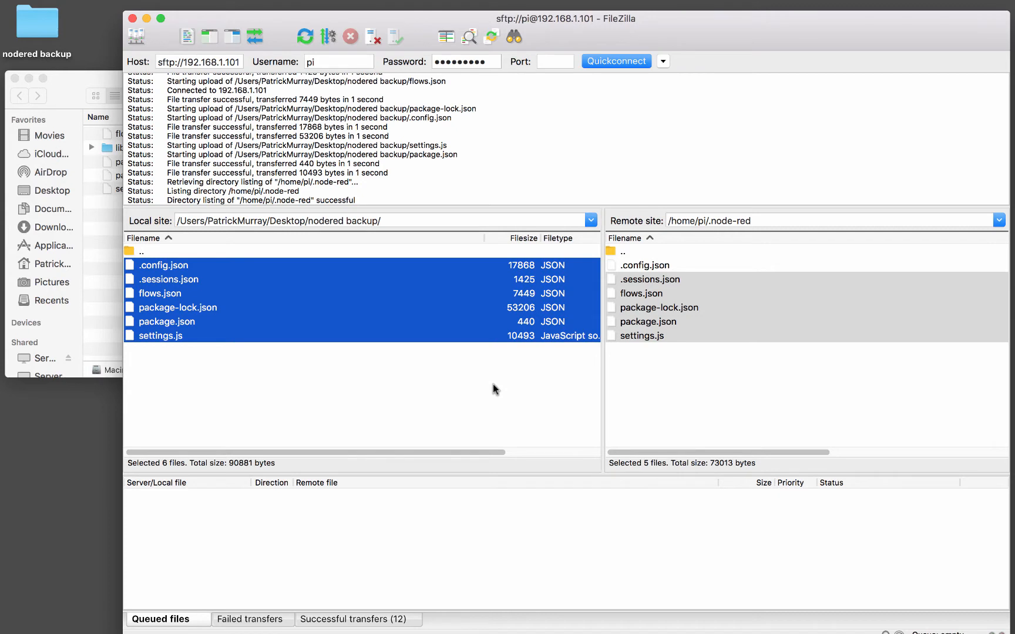
mouse_move(680, 321)
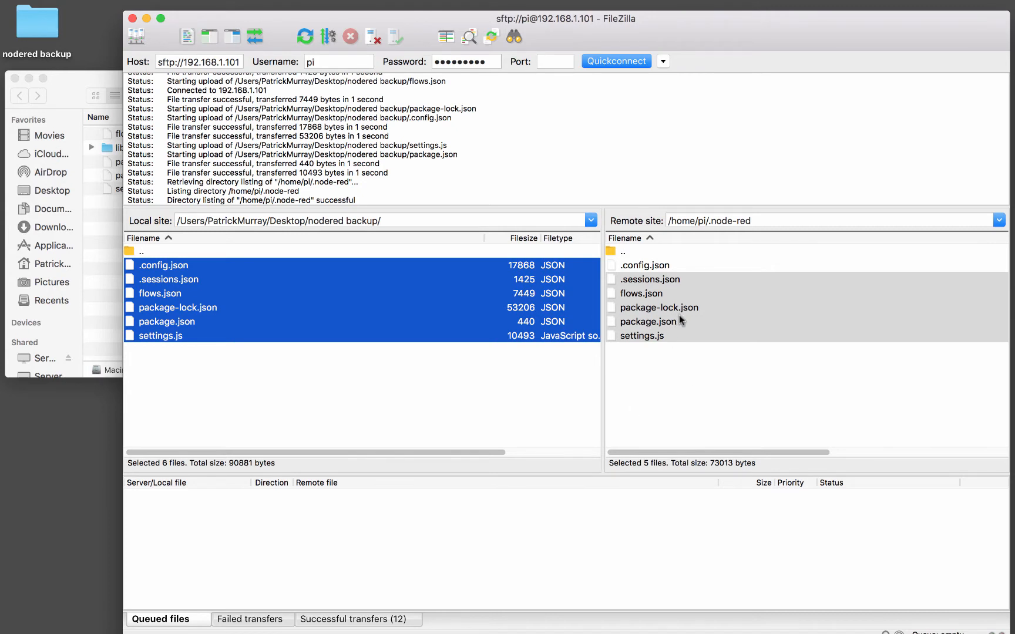
mouse_move(631, 326)
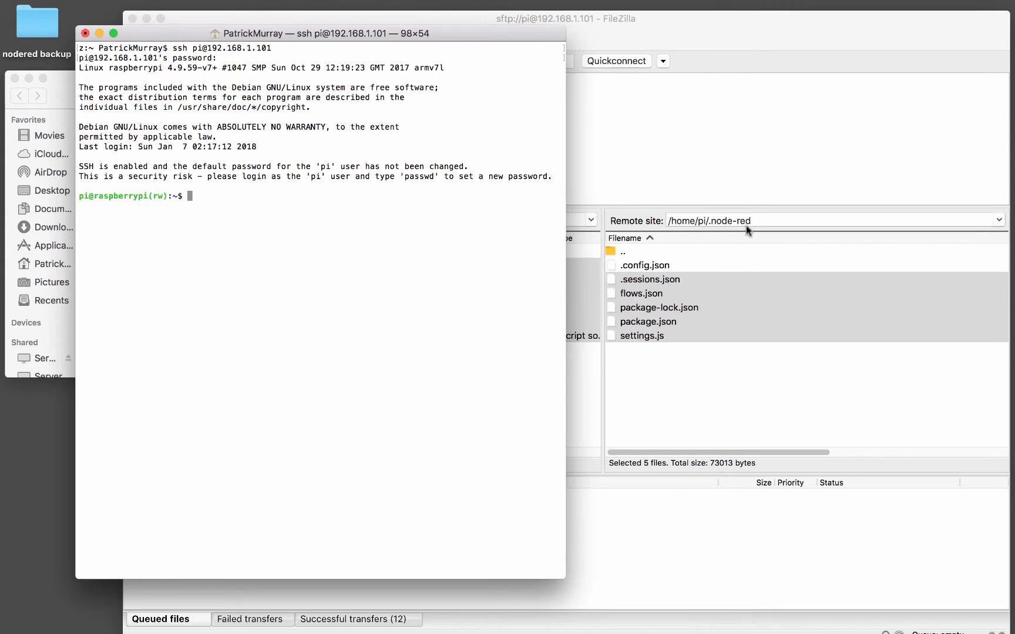
mouse_move(714, 223)
text(cd .node-red)
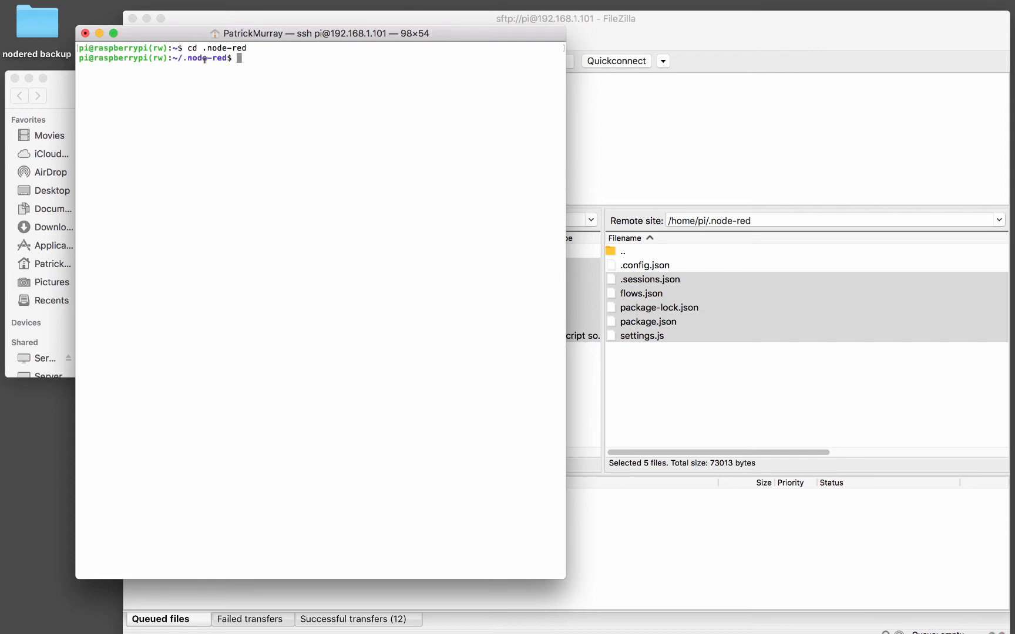
Run npm install inside .node-red over SSH, adding 202 packages.
text(npm isntall)
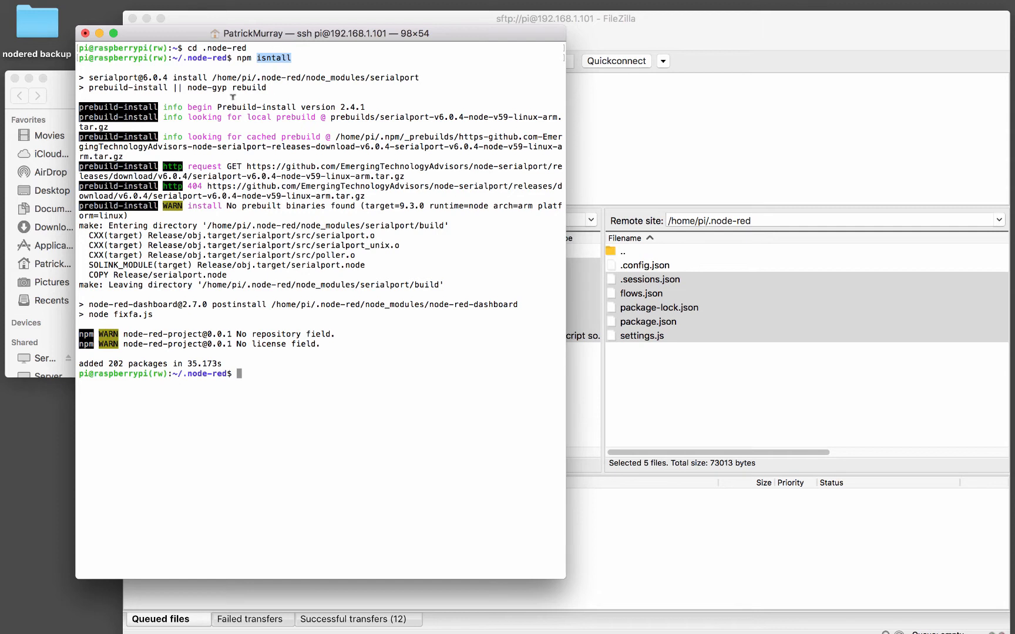
mouse_move(212, 412)
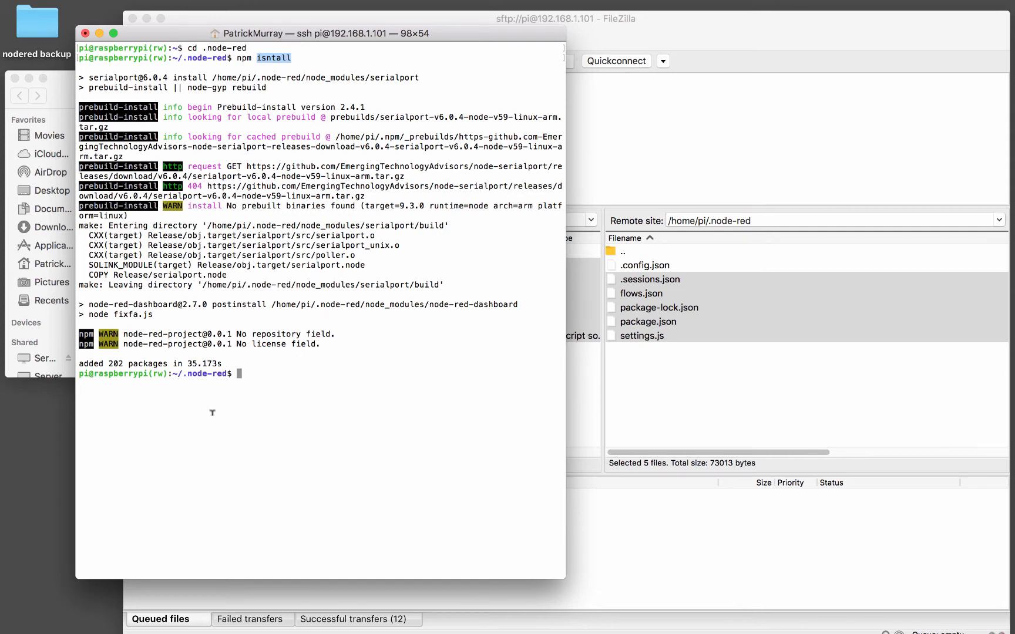
mouse_move(689, 383)
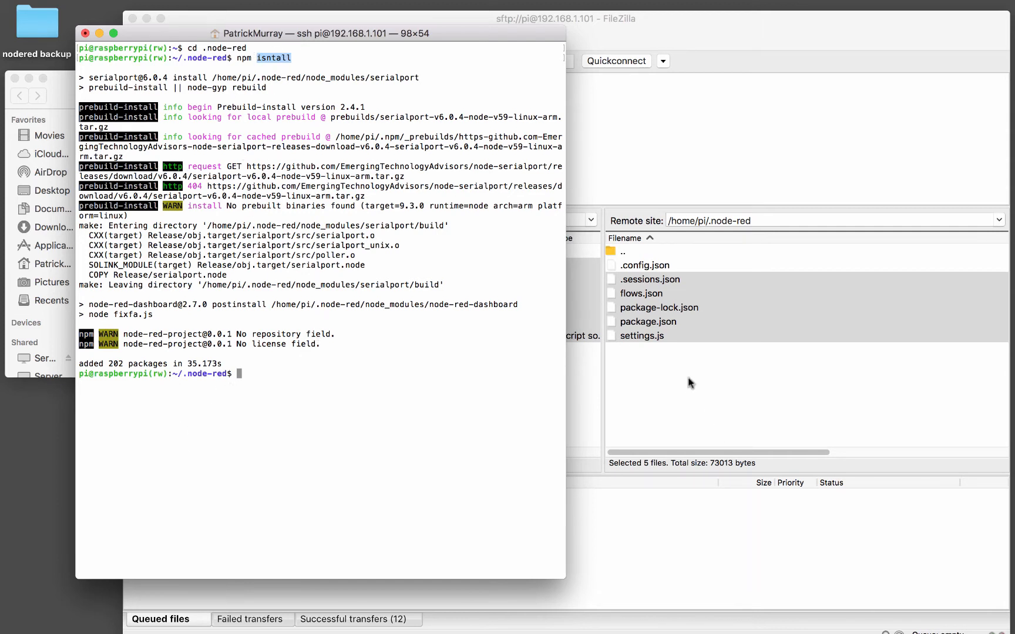
mouse_move(649, 326)
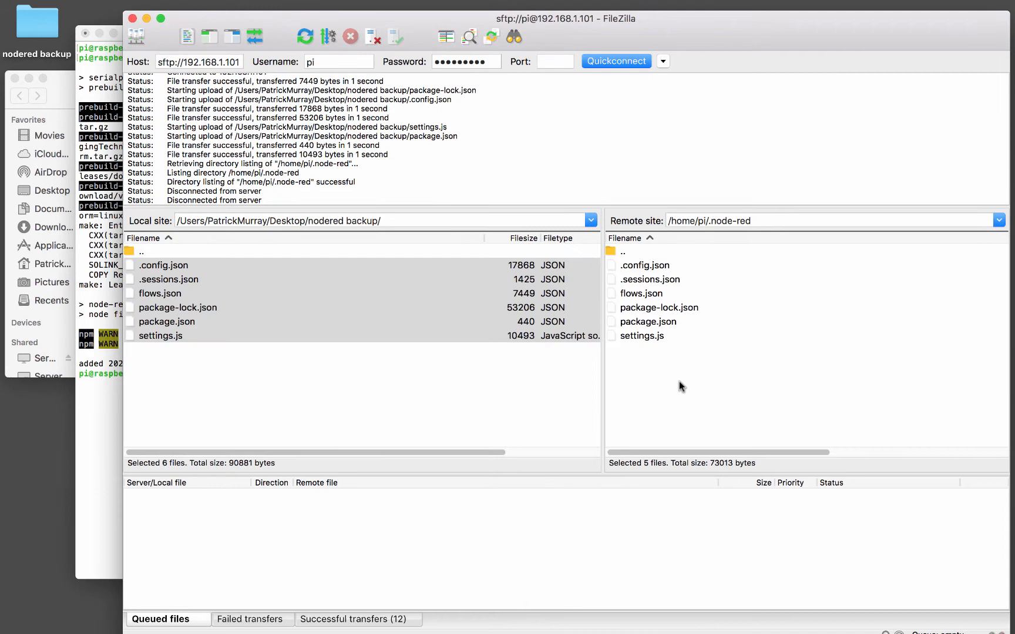
Refresh the remote .node-red listing and enter the new node_modules folder.
right_click(680, 386)
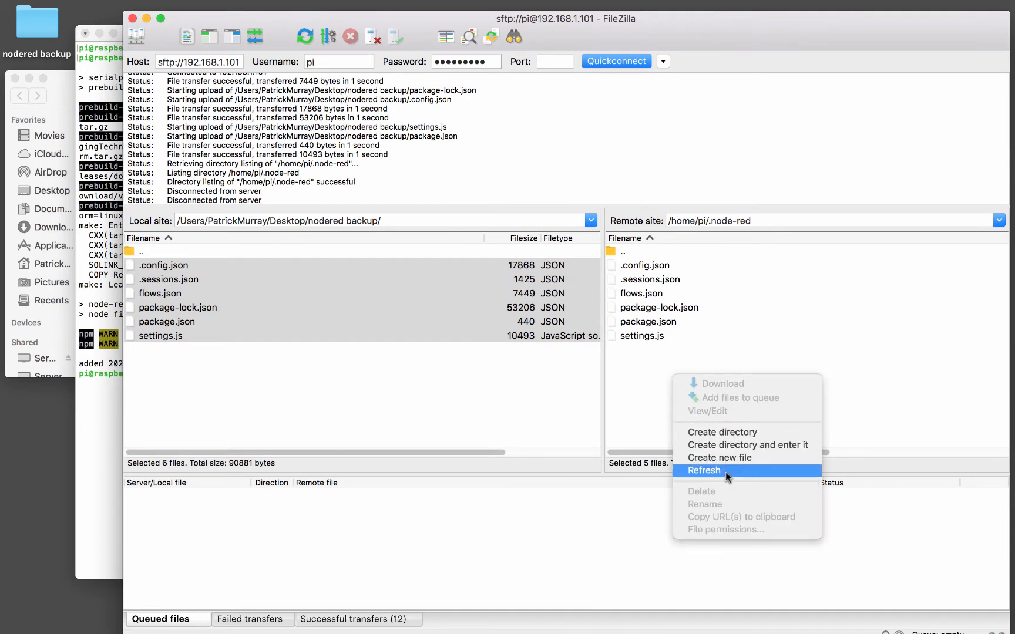
click(705, 471)
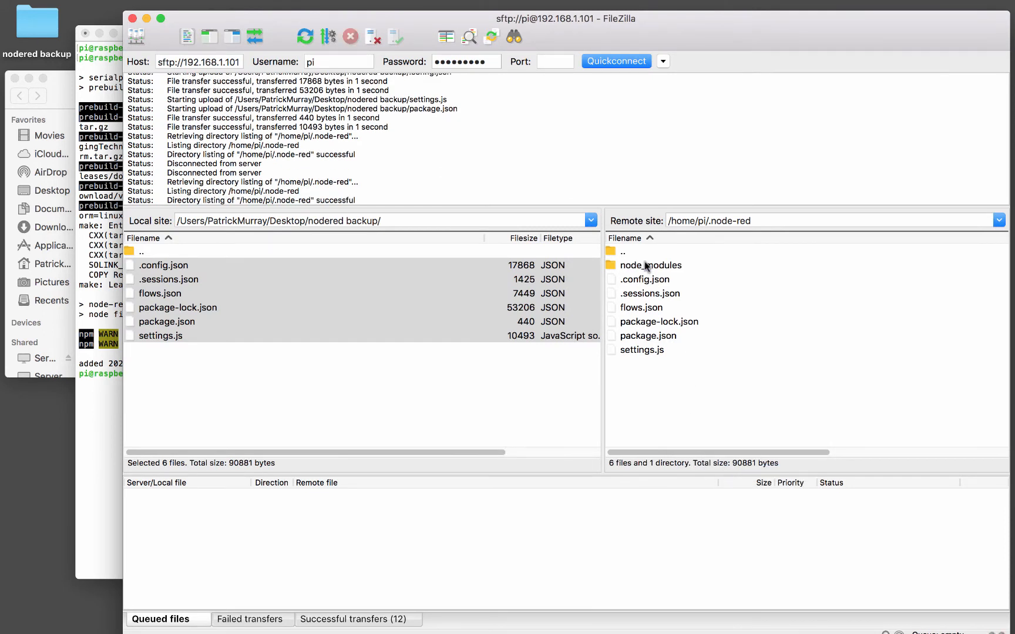
click(653, 265)
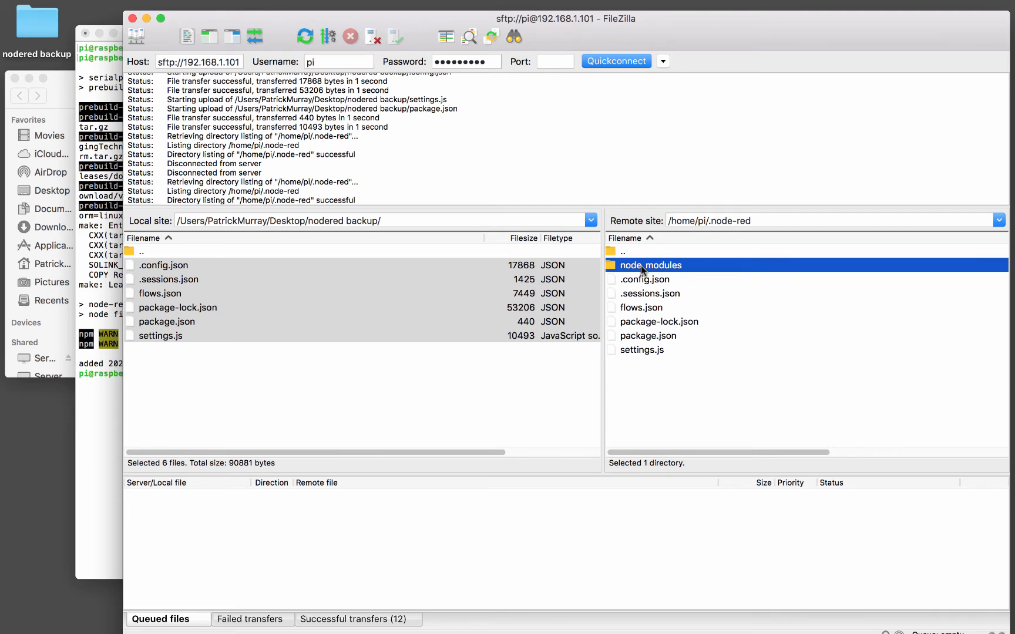
double_click(650, 264)
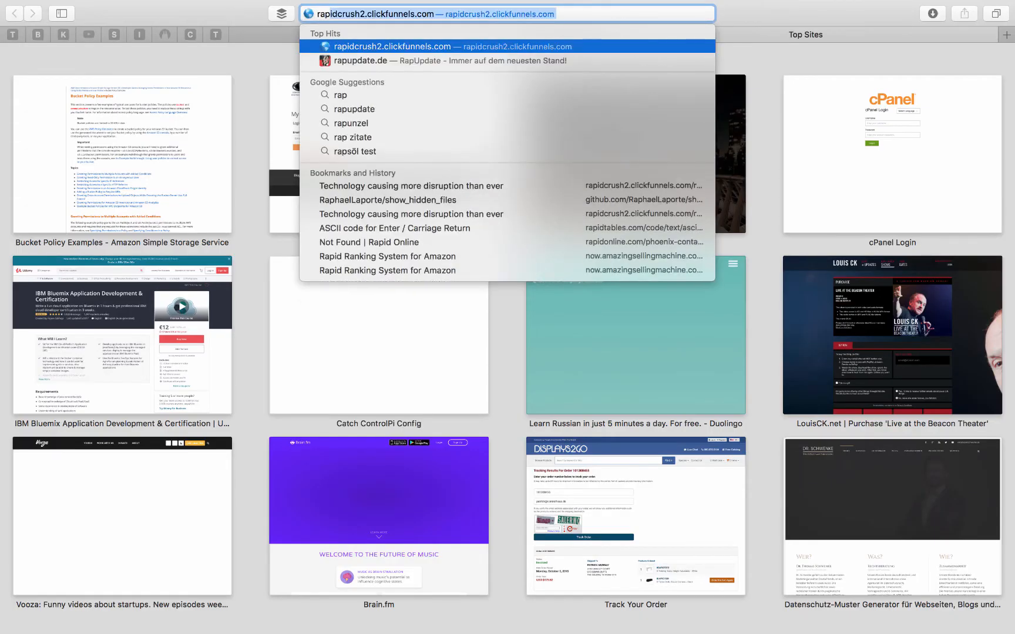
Load the raspberrypi:1880 Node-RED address from Safari's history.
text(ra)
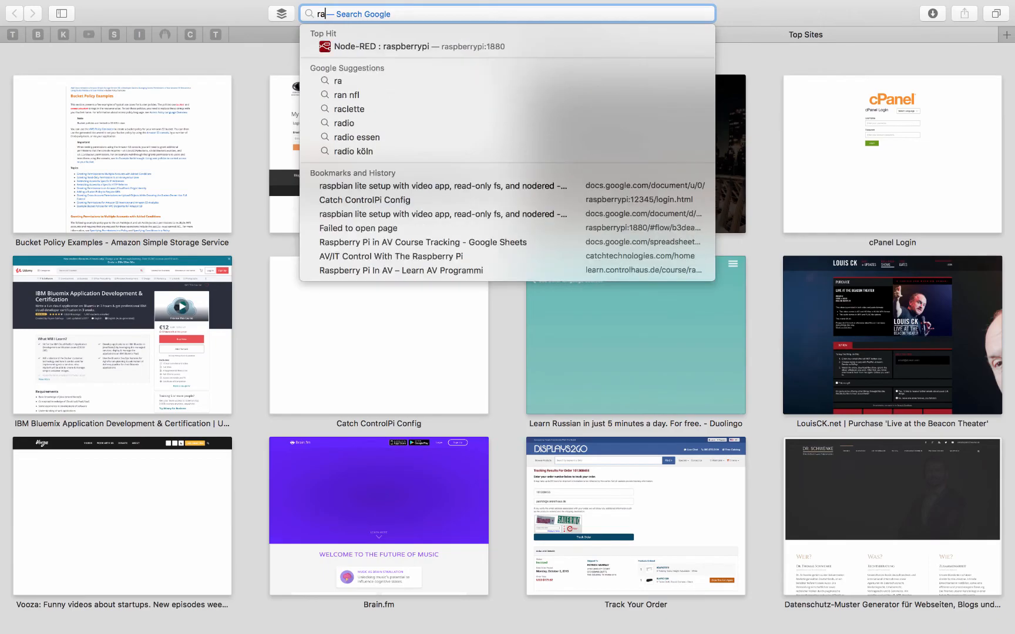
click(411, 46)
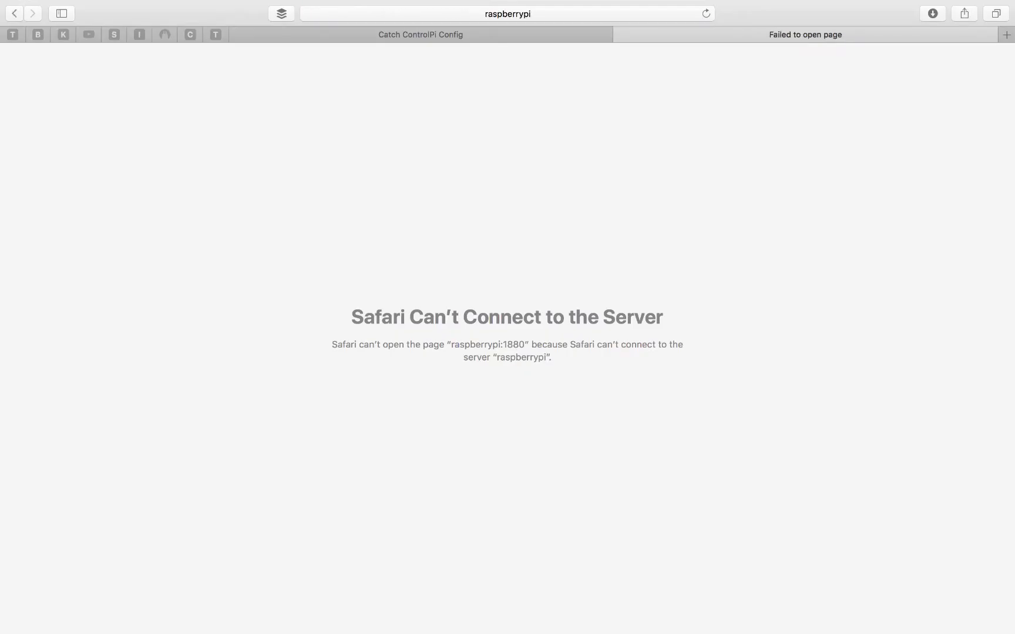
mouse_move(243, 217)
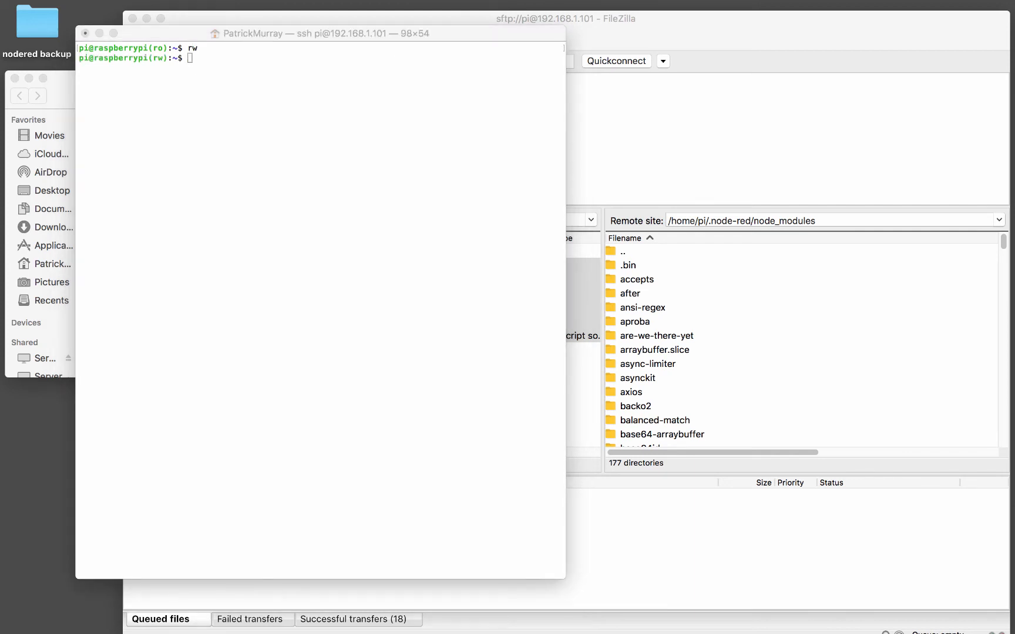
mouse_move(486, 343)
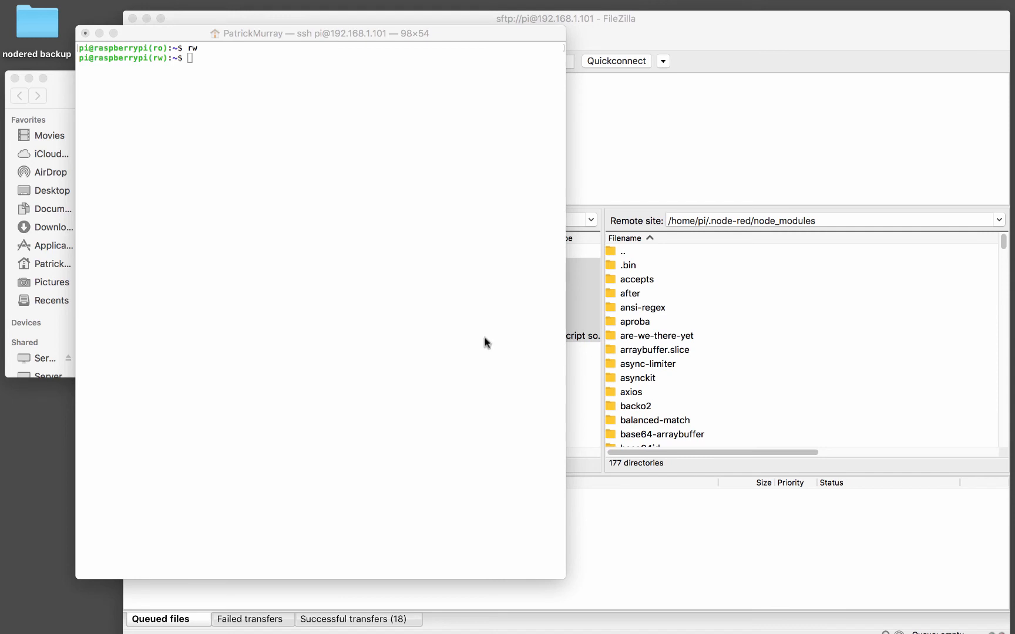
Run node-red start until the server reports running on port 1880, then stop it with Ctrl+C.
text(node-red start)
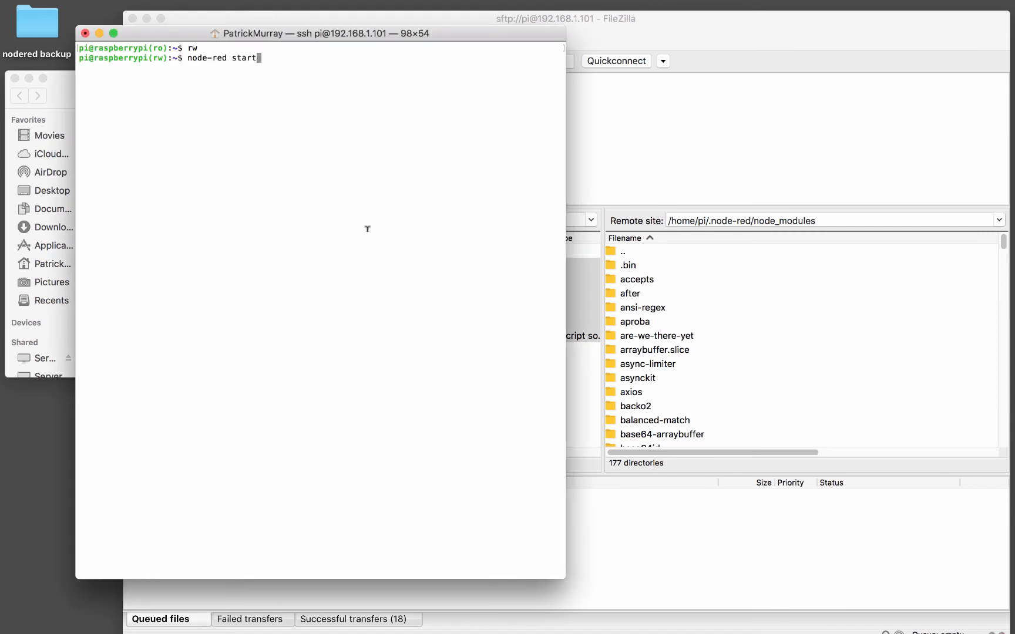
key(Return)
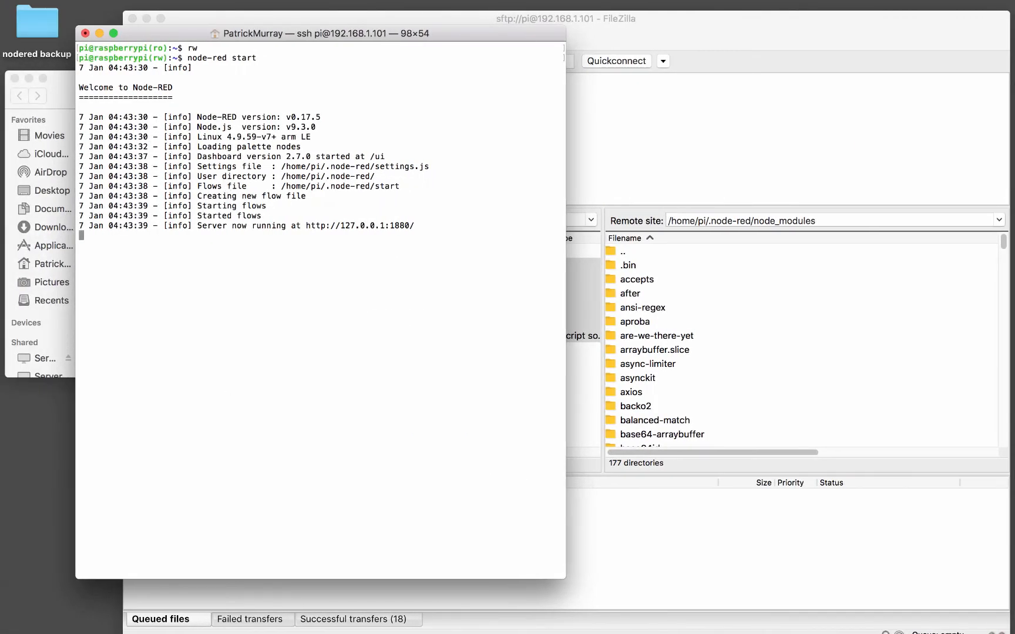
key(ctrl+c)
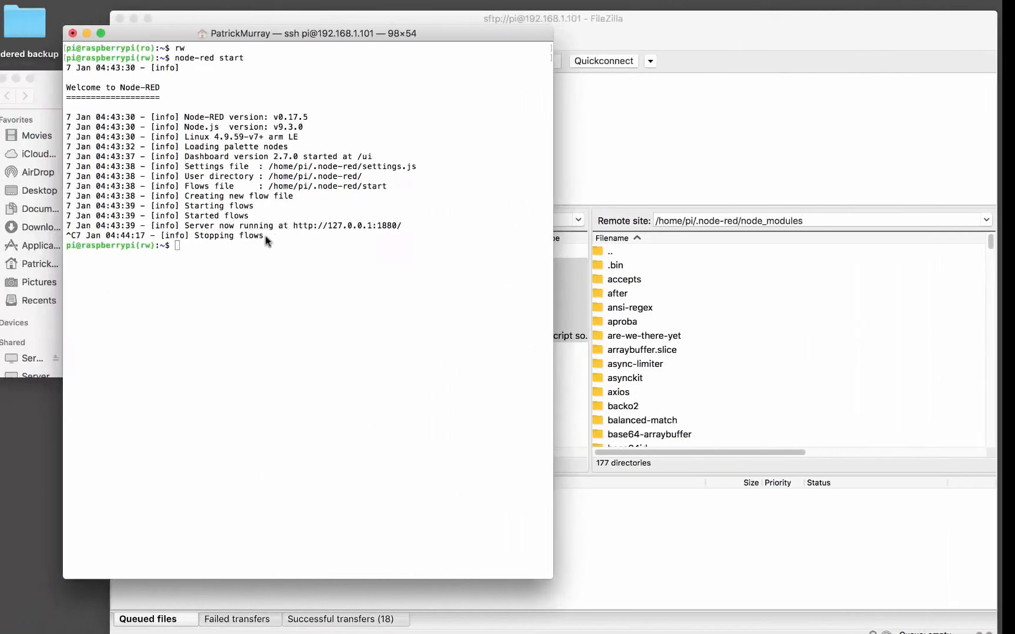
Begin a sudo command in the SSH session.
text(sudo)
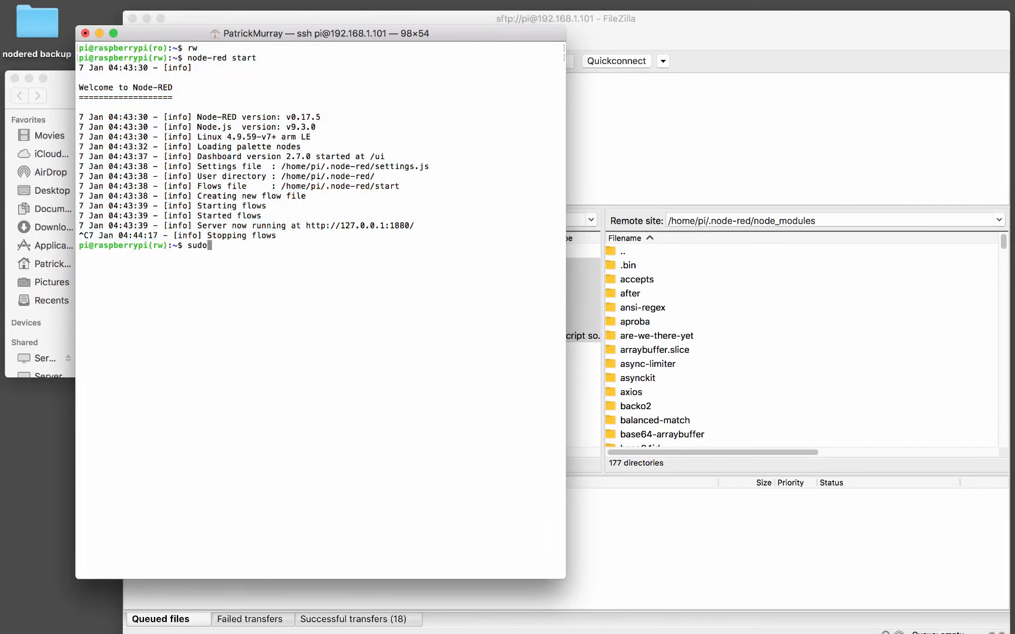
key(Return)
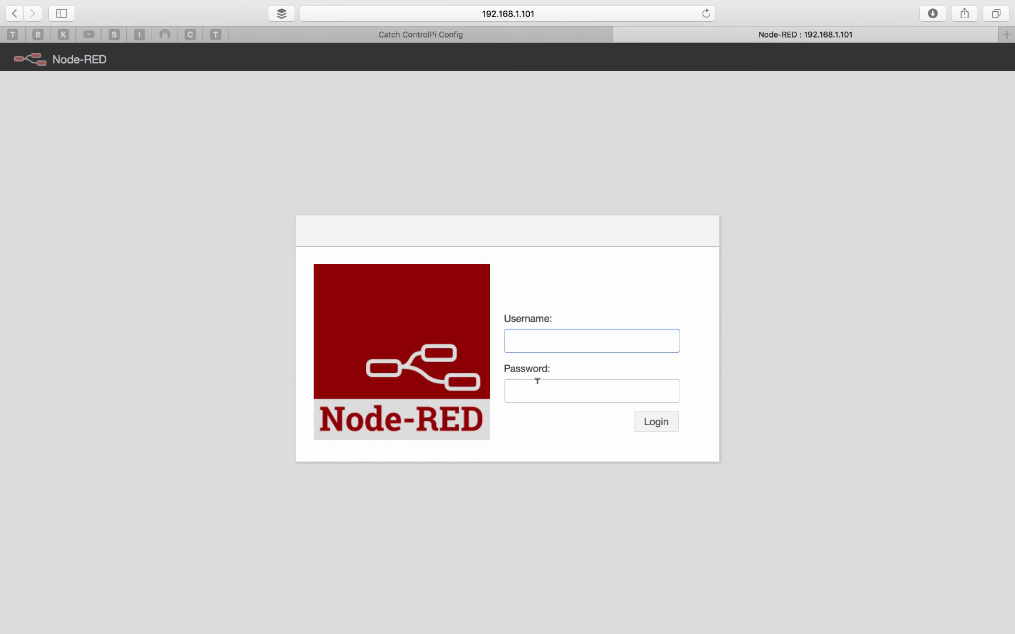
mouse_move(473, 290)
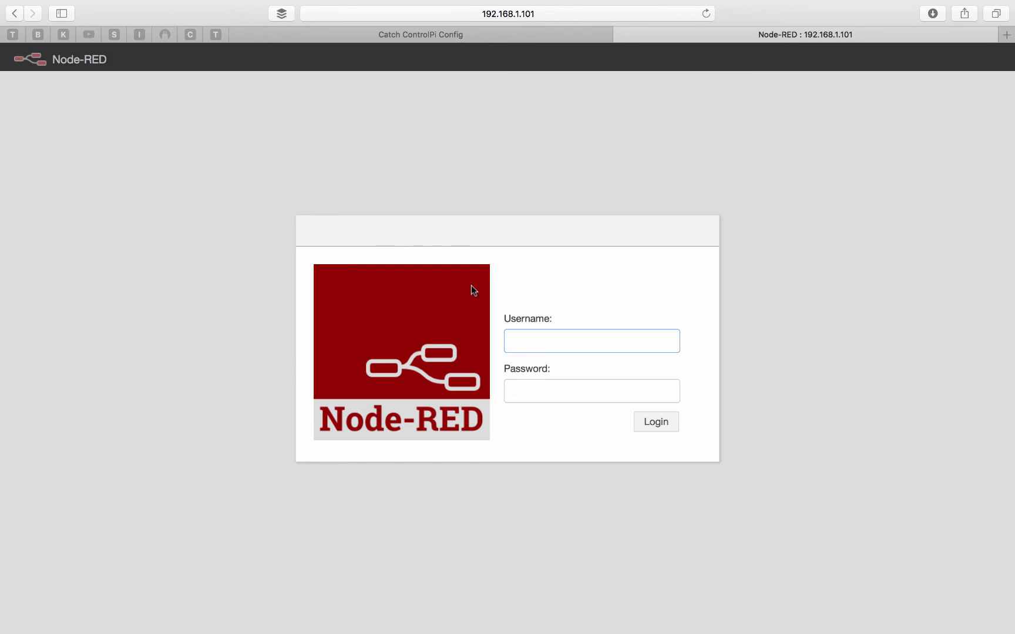